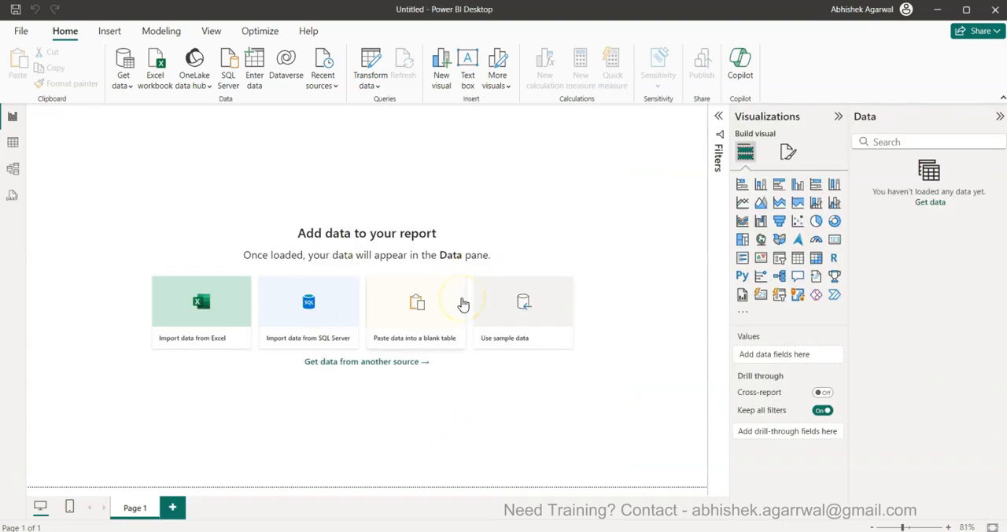
mouse_move(581, 329)
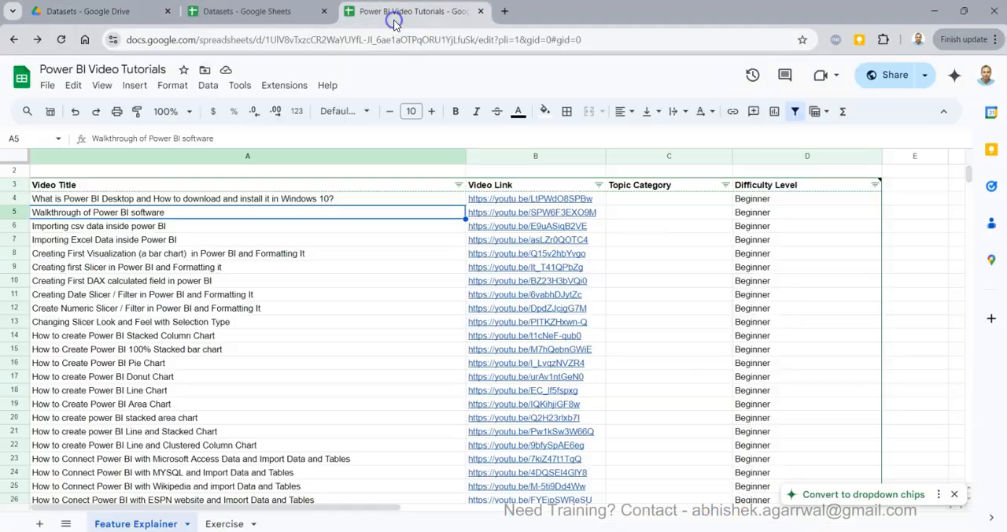
mouse_move(349, 61)
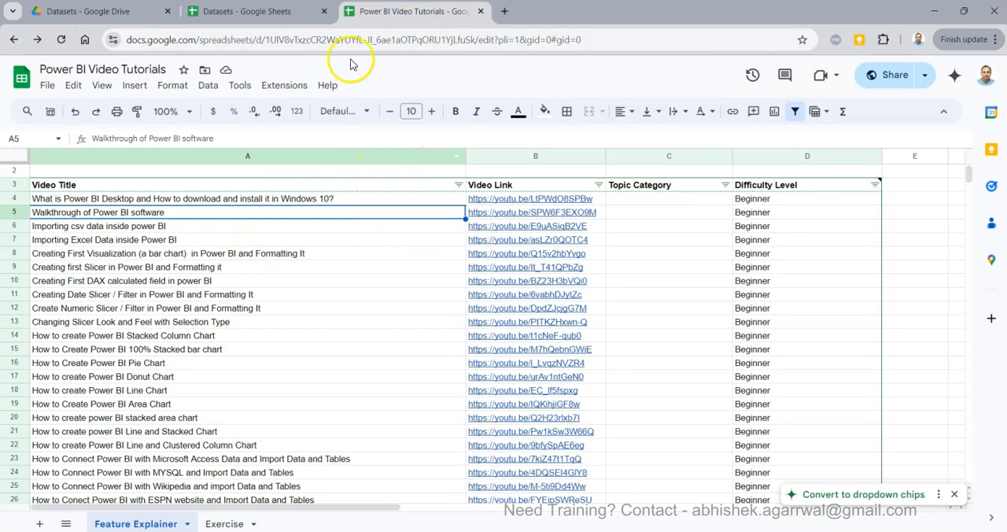
mouse_move(339, 340)
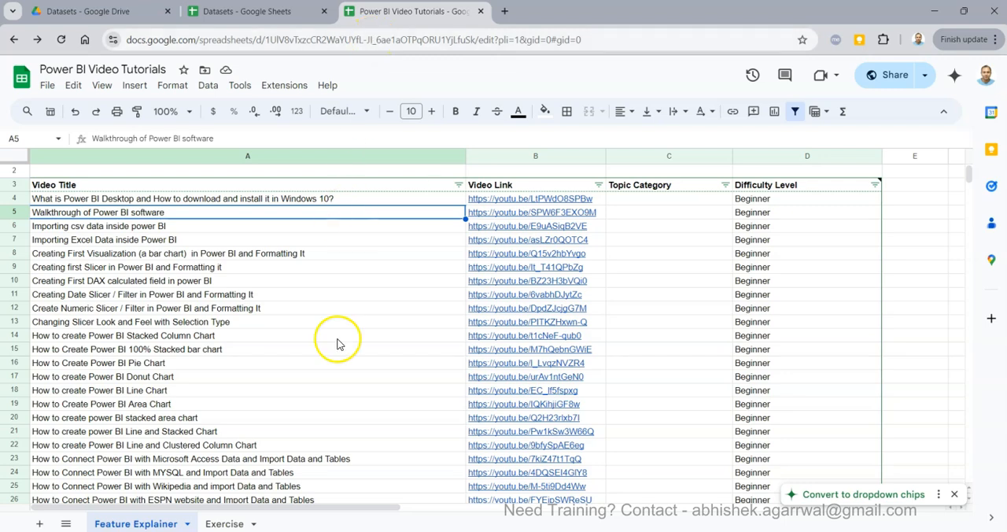
mouse_move(386, 337)
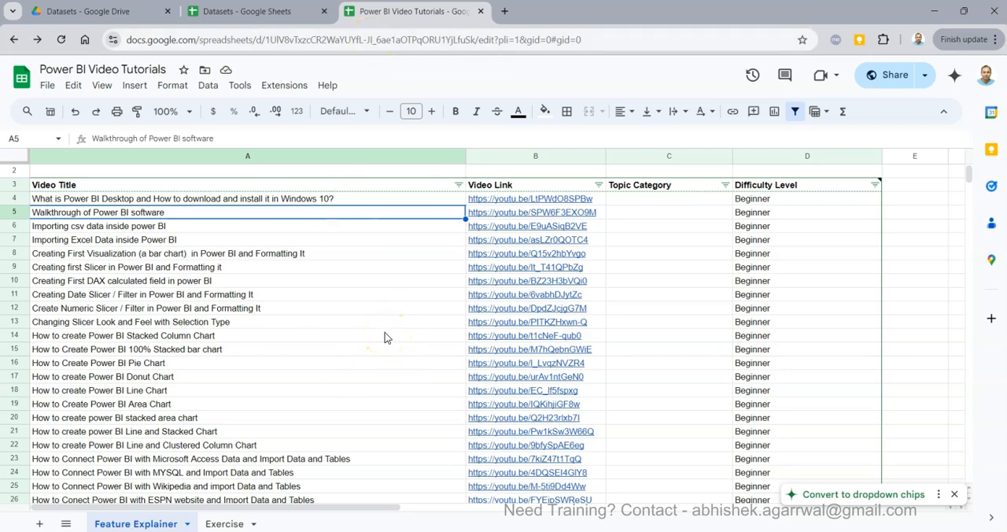
mouse_move(359, 389)
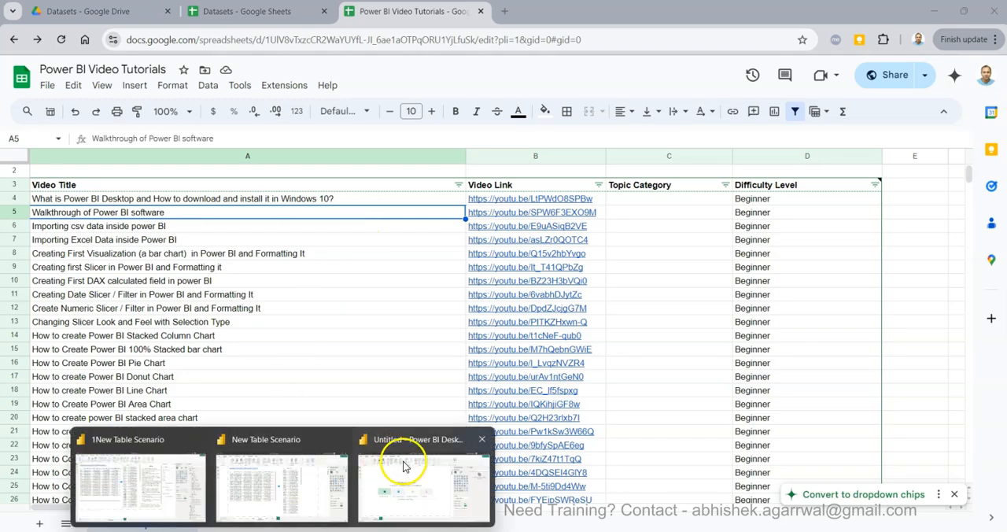
- Import the 5data CSV via Get data > Text/CSV and send it to Transform Data
left_click(424, 480)
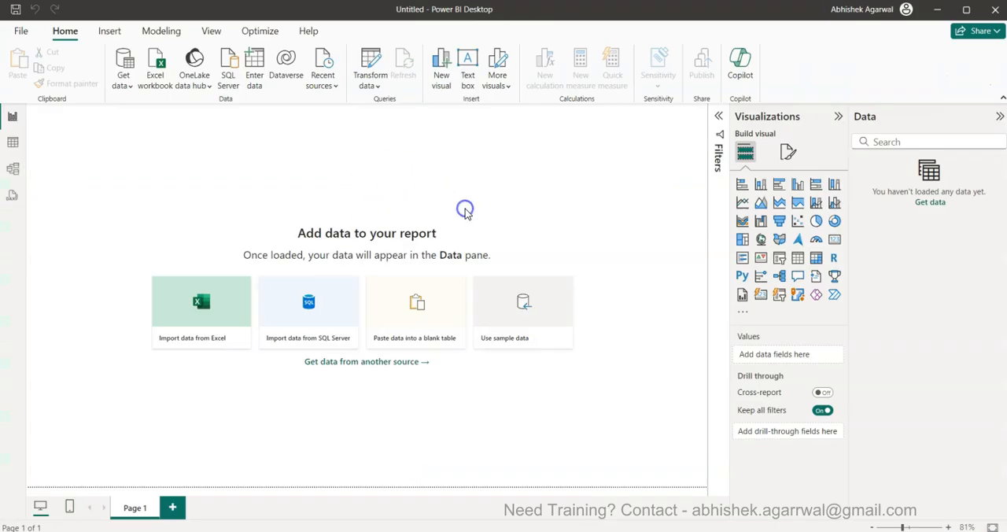
left_click(123, 66)
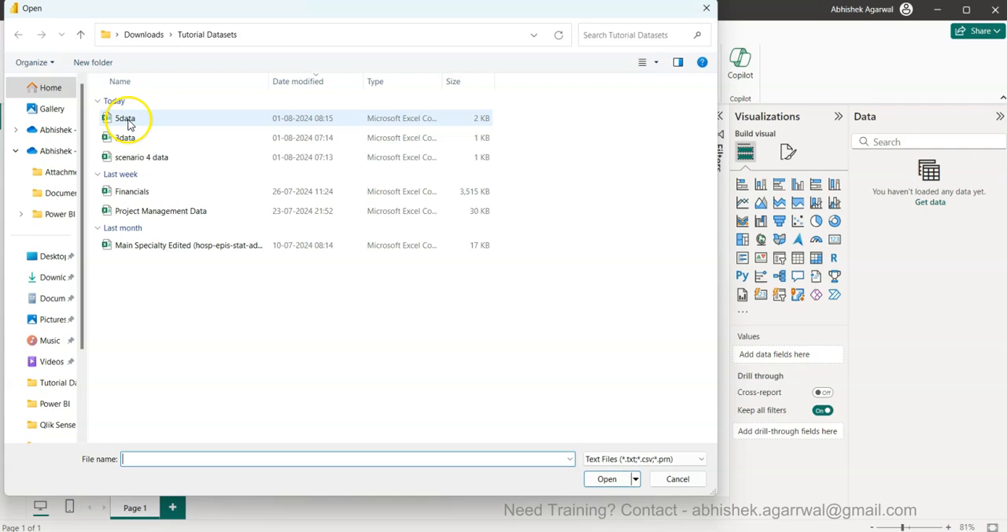
left_click(677, 478)
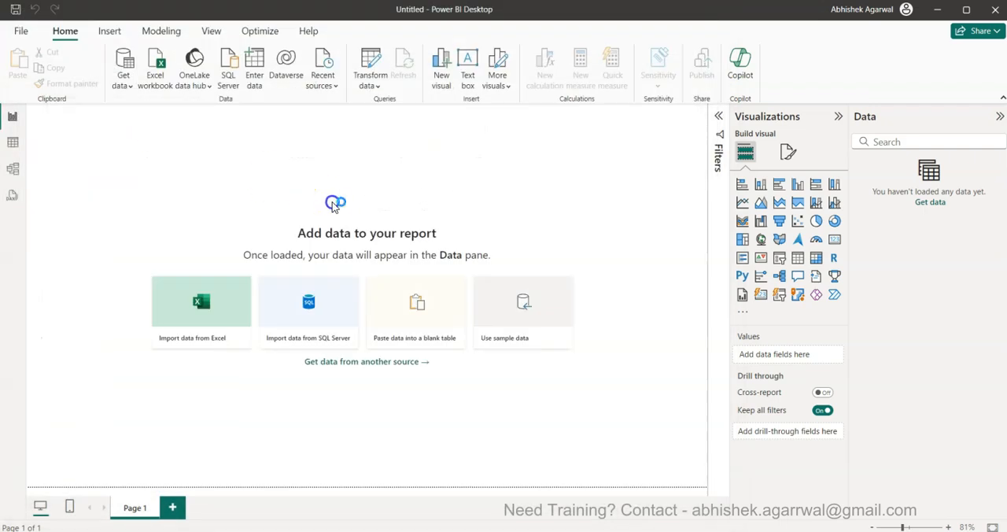
mouse_move(123, 66)
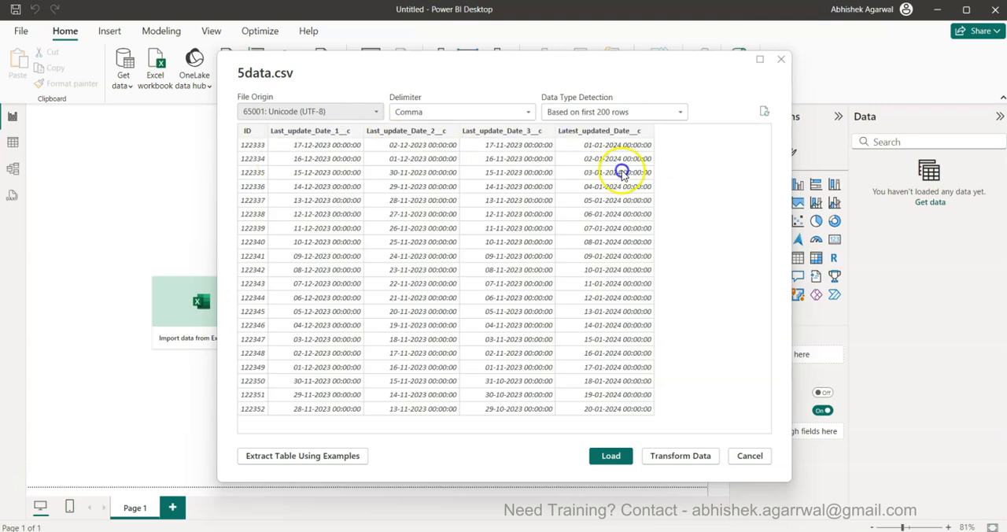
left_click(749, 457)
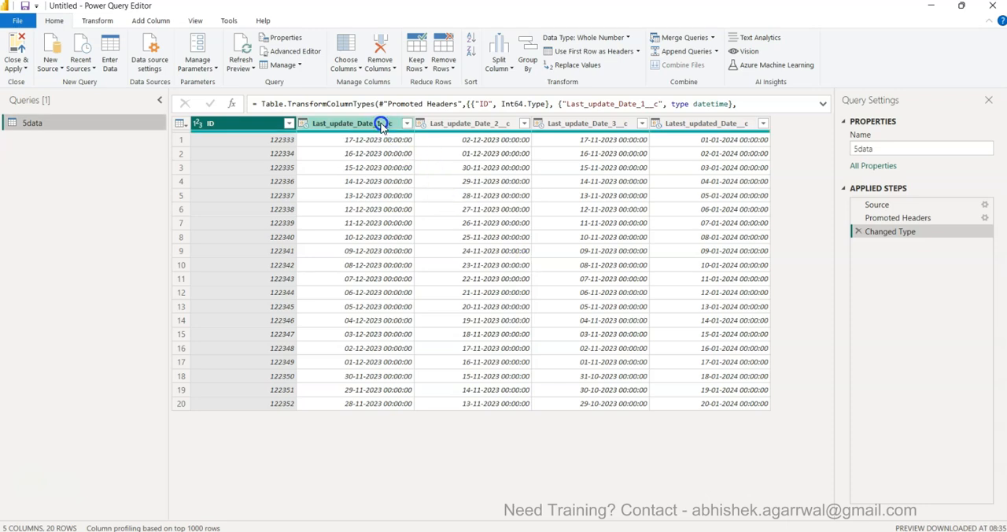
- Unpivot the four selected update-date columns into Attribute and Value rows per ID
left_click(381, 122)
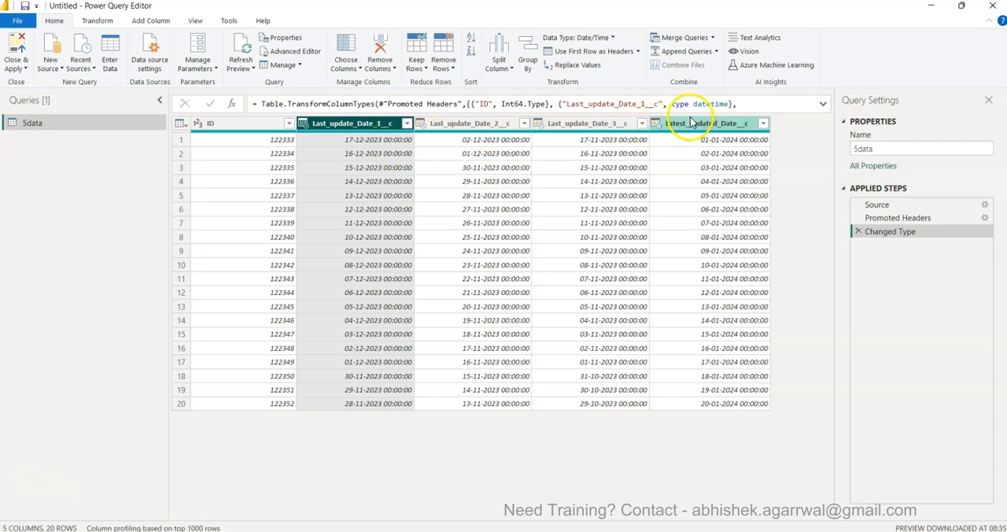
left_click(696, 122)
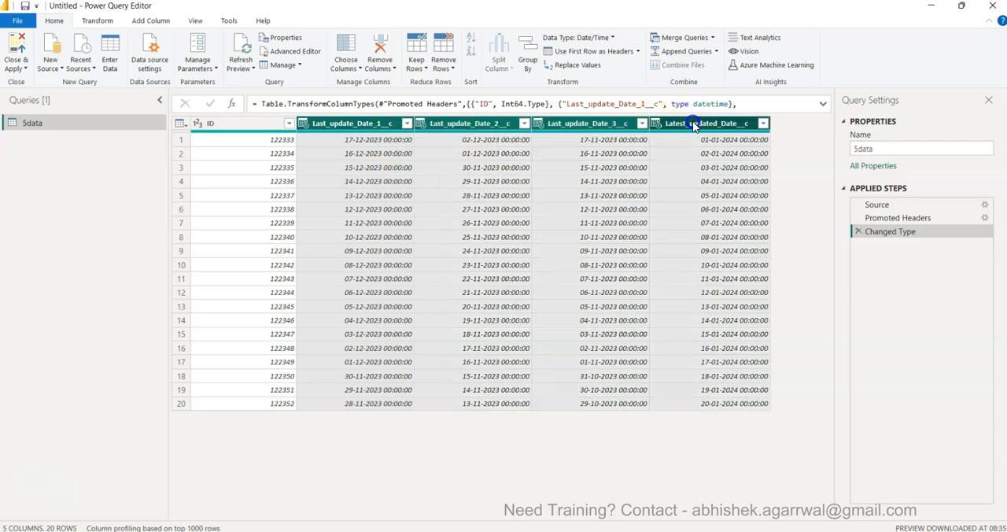
right_click(692, 122)
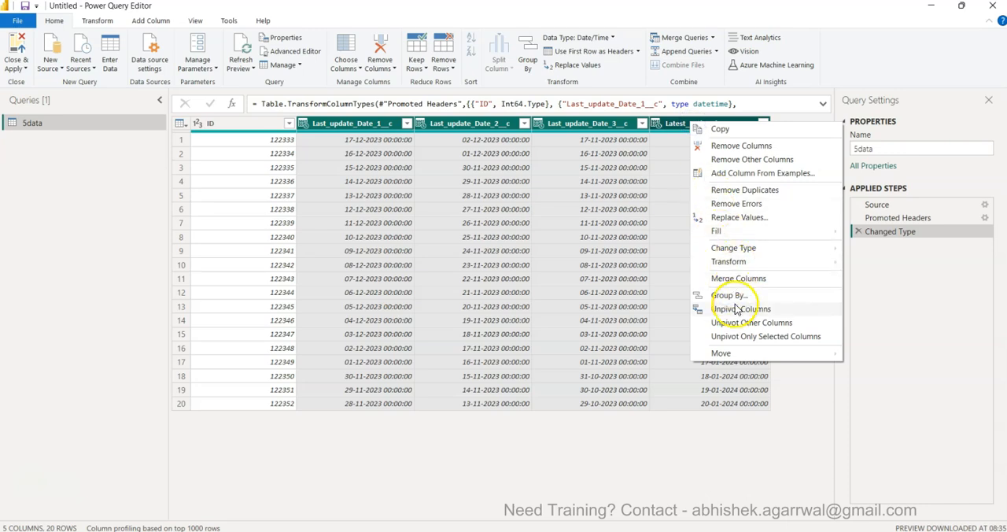
left_click(753, 322)
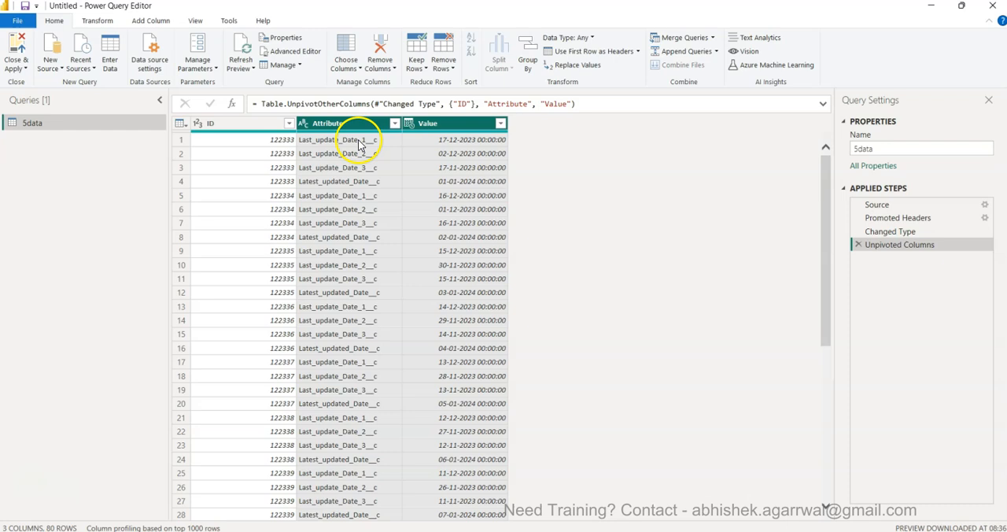
- Start Replace Values on the Last_update_Date_1__c label in the Attribute column
left_click(338, 139)
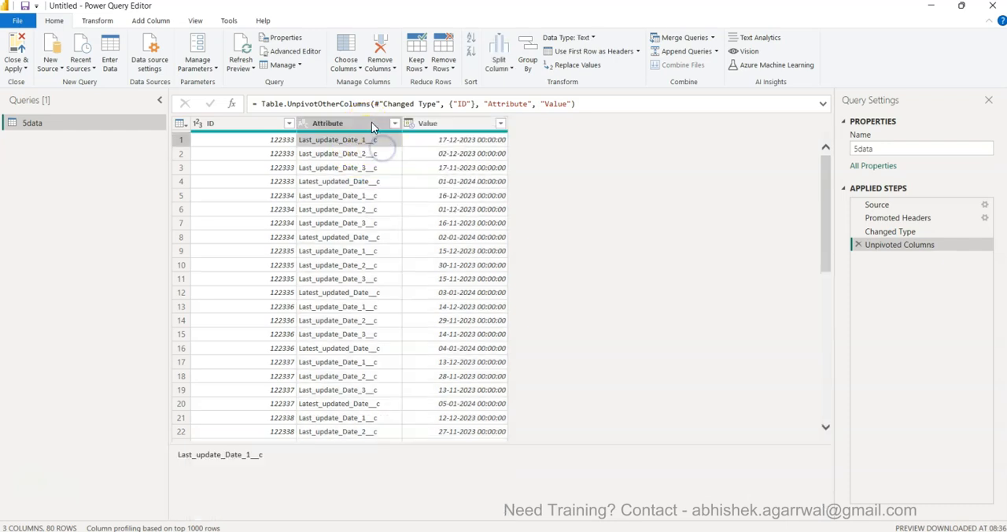
right_click(338, 123)
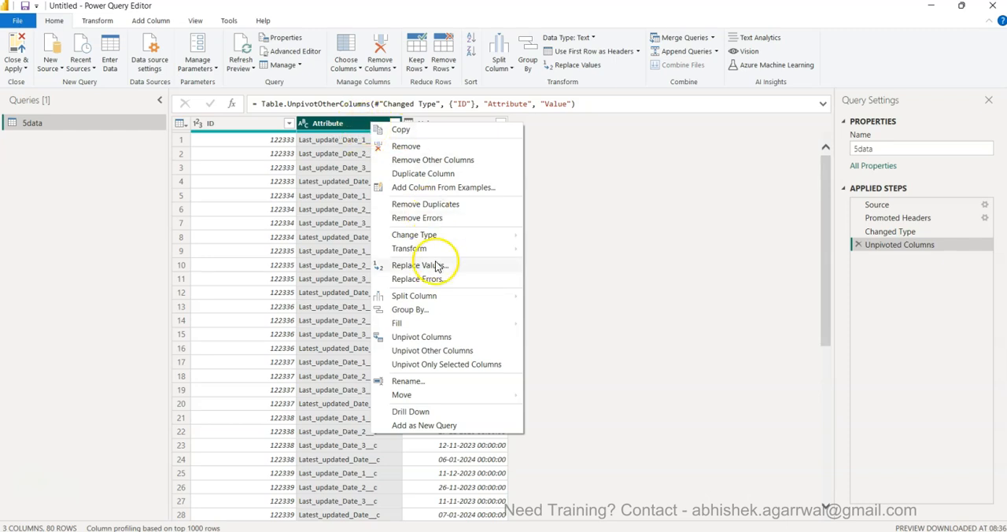
left_click(532, 255)
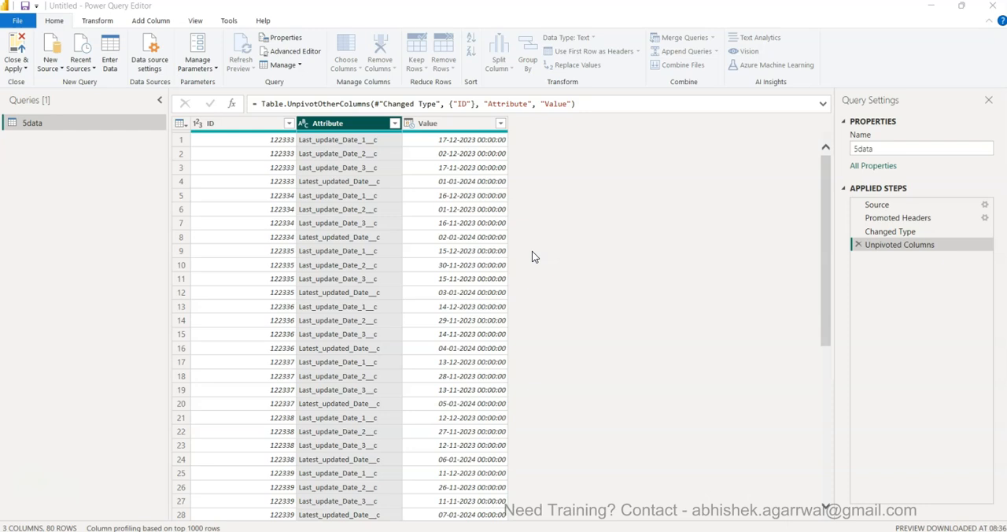
- Replace Last_update_Date_1__c with 1 and Last_update_Date_2__c with 2 in Attribute
left_click(576, 64)
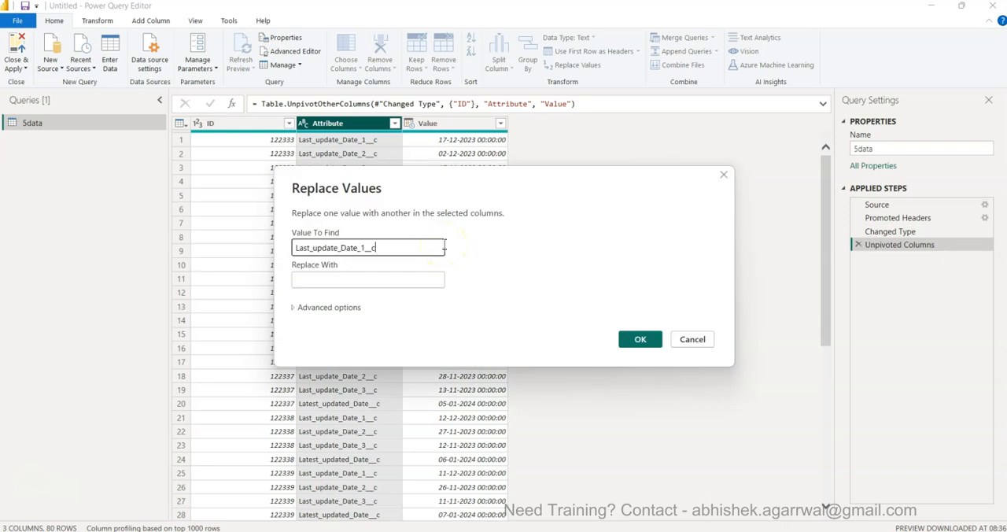
type("1")
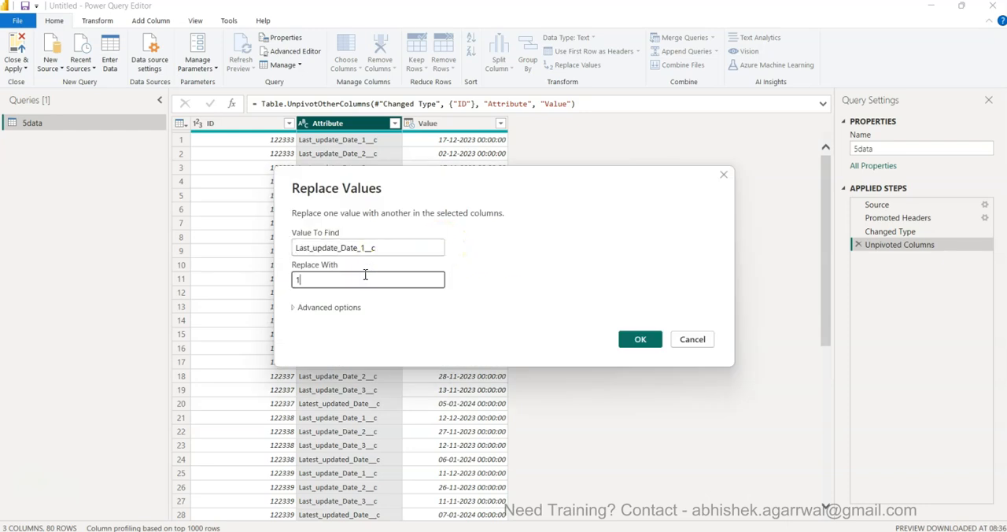
left_click(639, 340)
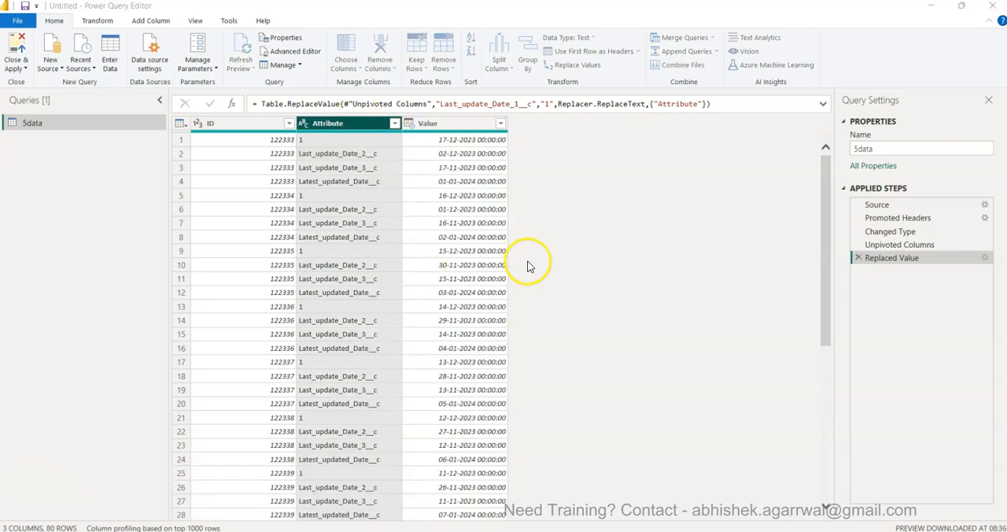
left_click(576, 65)
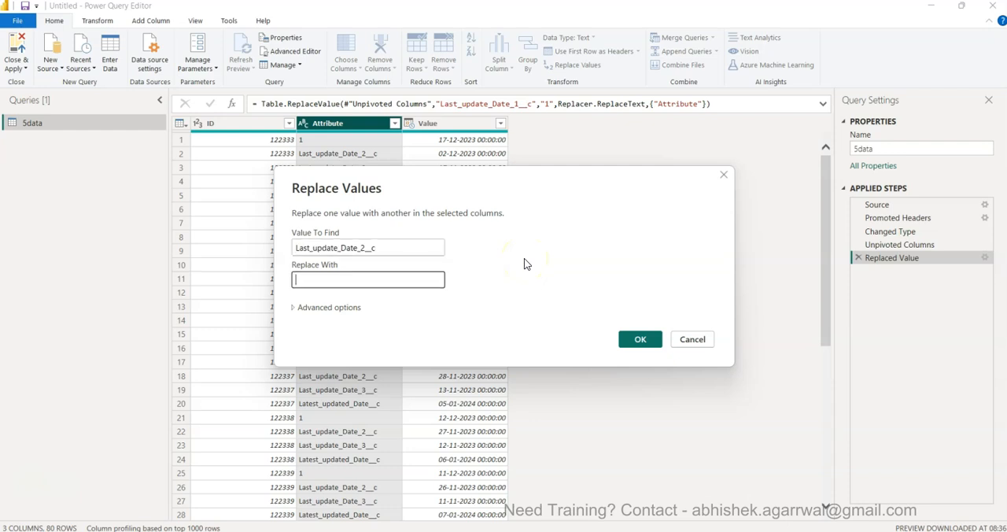
type("2")
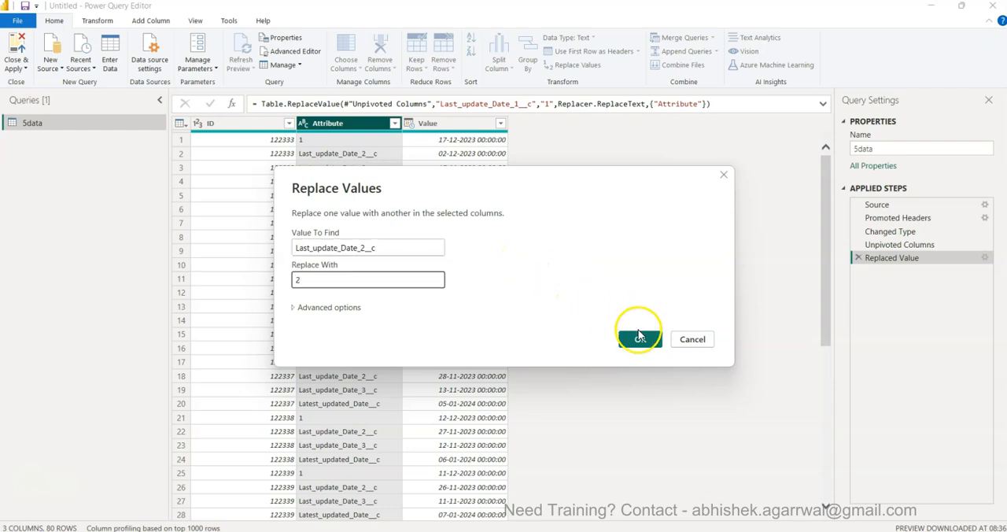
left_click(638, 338)
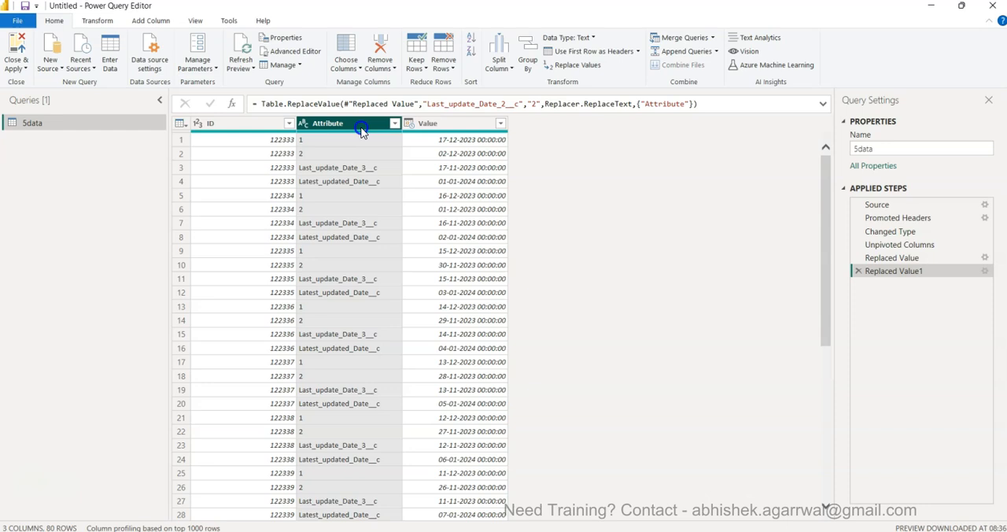
- Replace the Last_update_Date_3_c label in Attribute with 3
right_click(362, 130)
type("3")
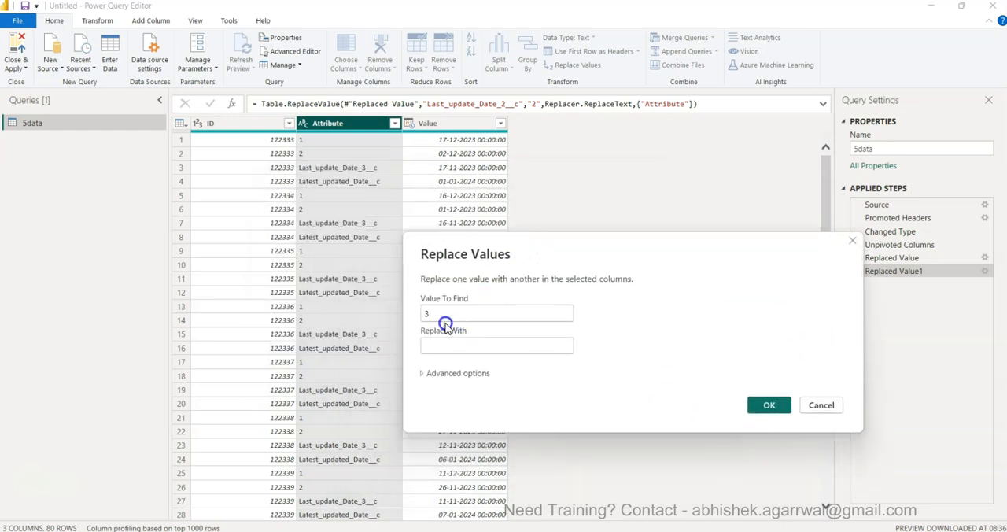
type("Last")
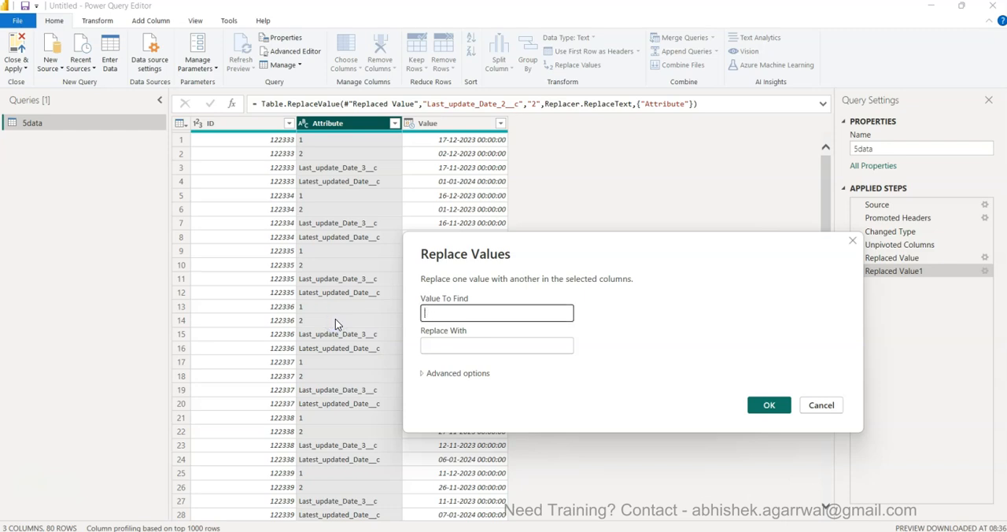
type("Last_update_Date_2_c")
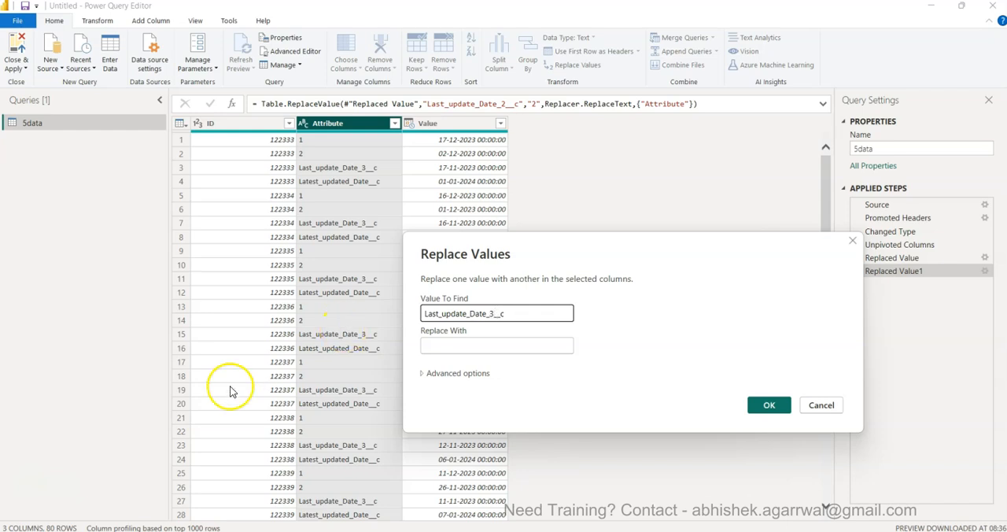
type("3")
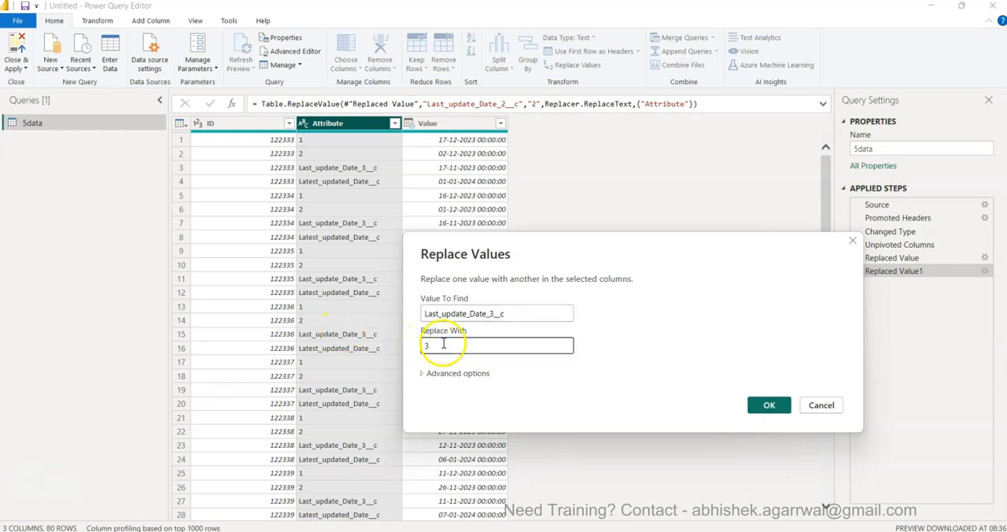
left_click(768, 404)
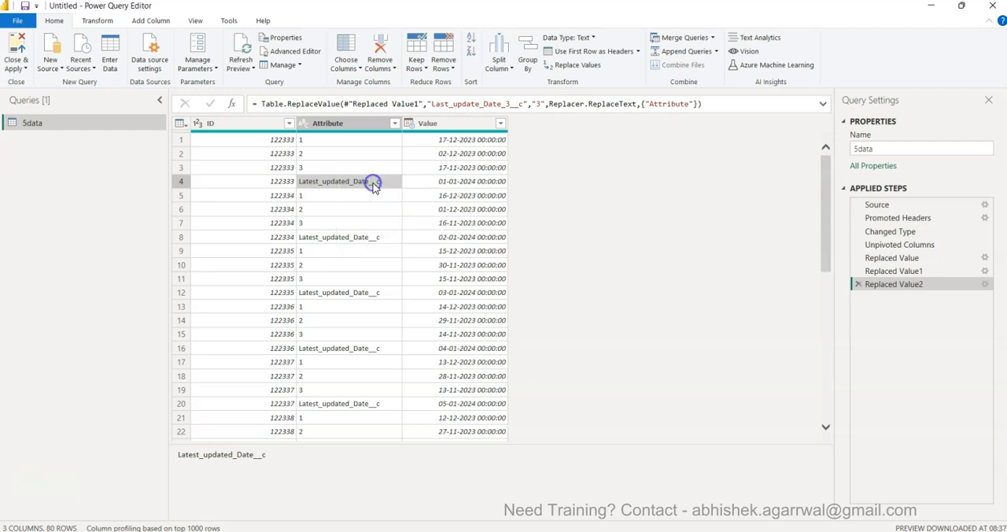
- Replace the Latest_updated_Date__c label in Attribute with 0
right_click(327, 122)
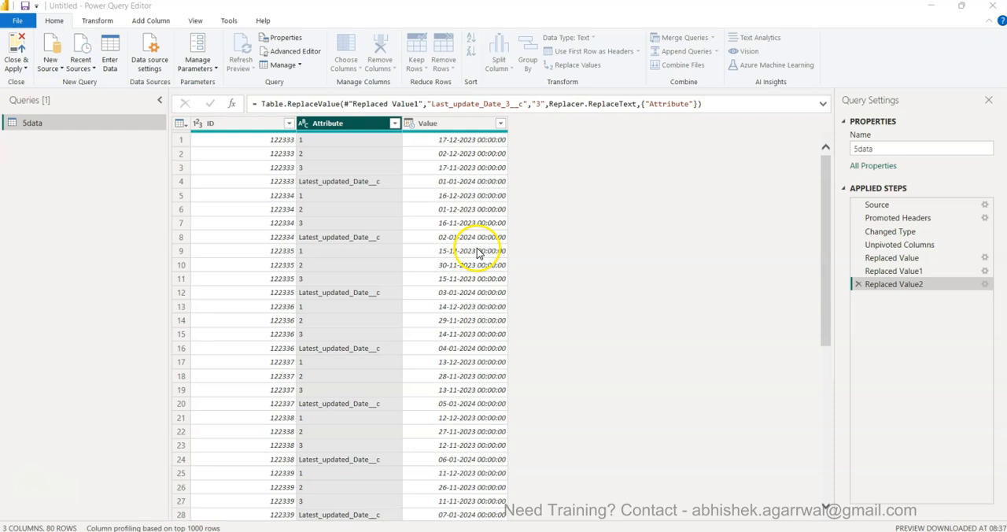
left_click(573, 66)
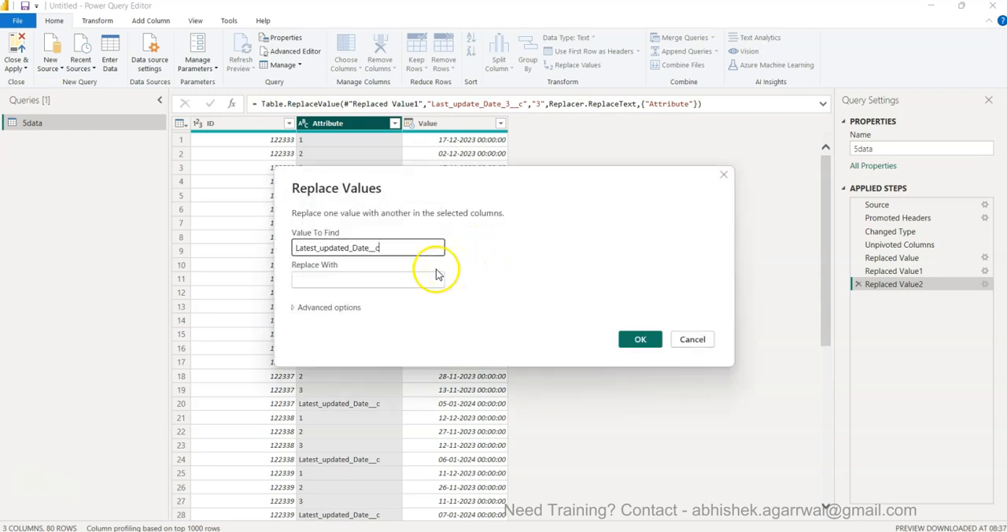
type("0")
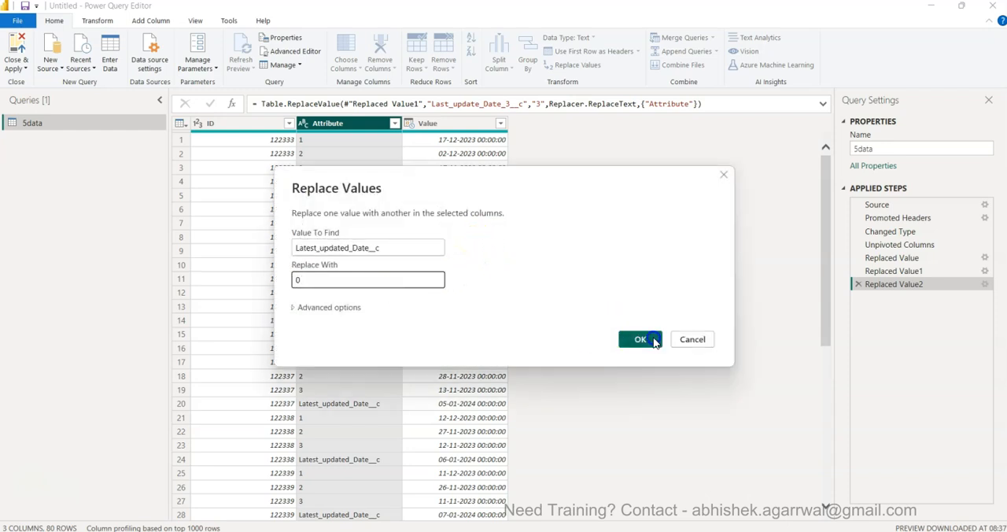
left_click(639, 340)
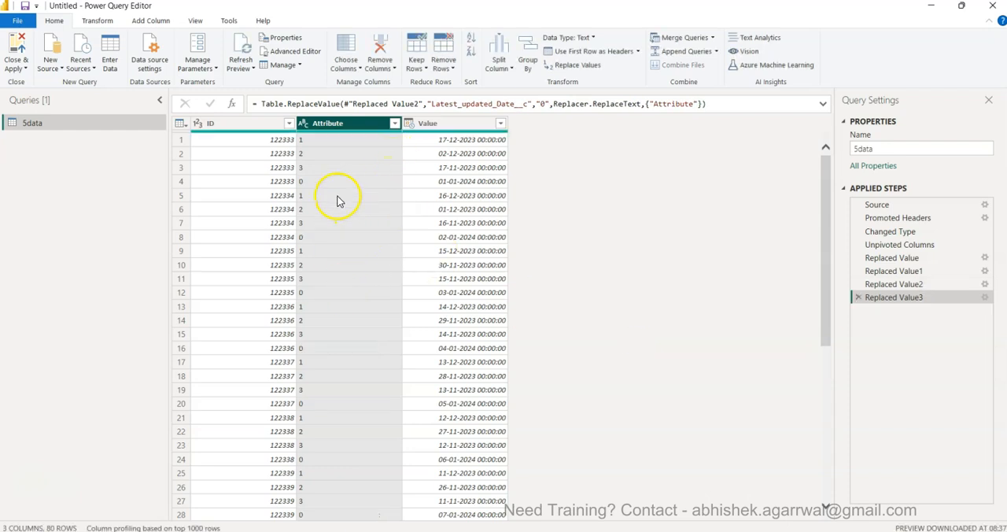
- Check a Value date, then Close & Apply the query back to the report
left_click(331, 181)
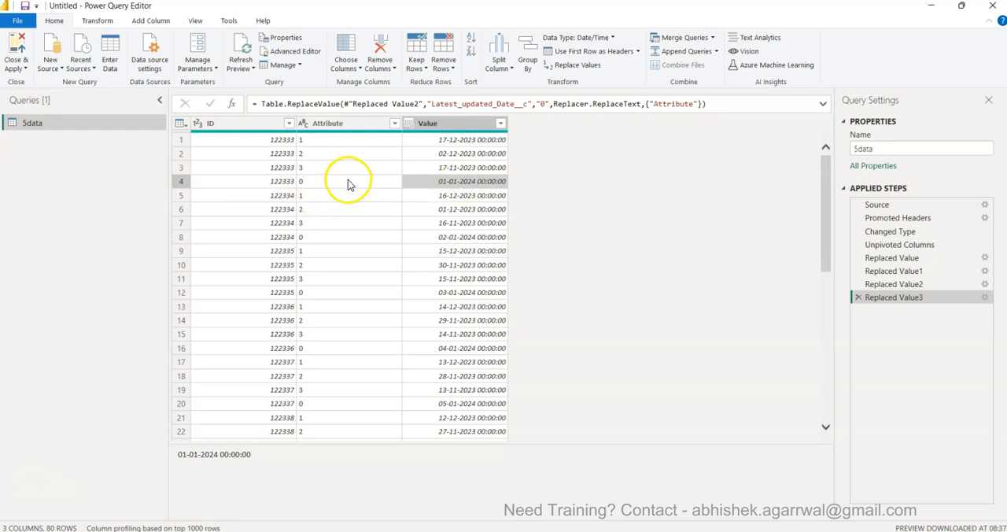
left_click(340, 181)
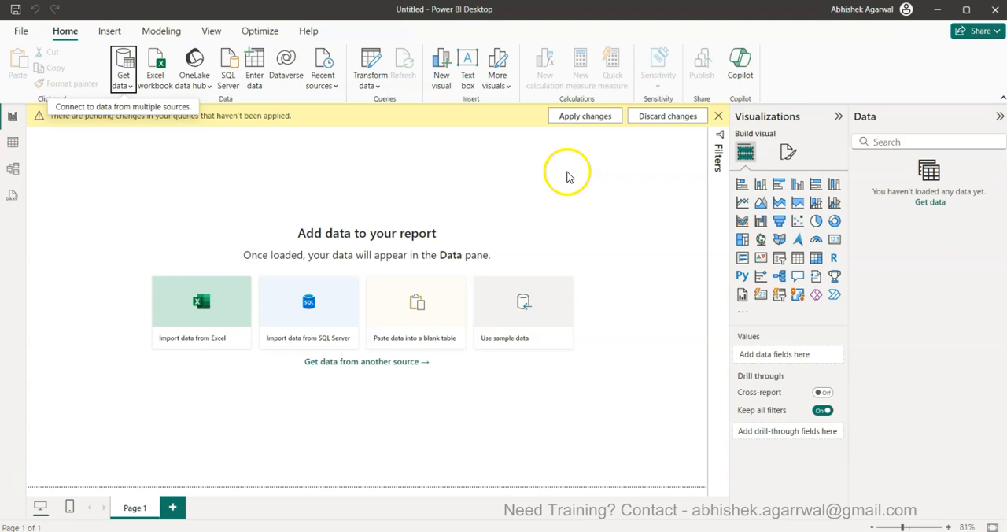
mouse_move(551, 158)
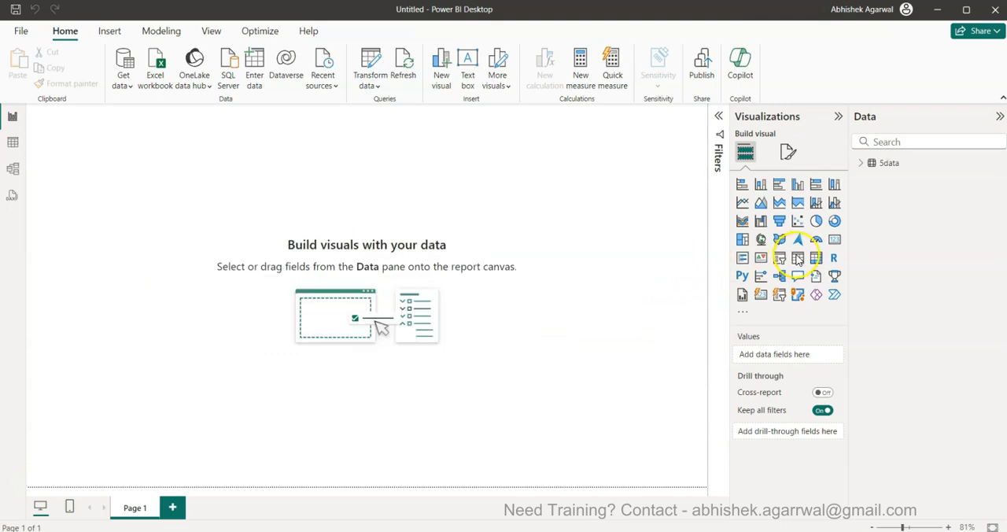
- Add a table visual with ID, Attribute and Value shown as the plain date, enlarged on the page
left_click(798, 259)
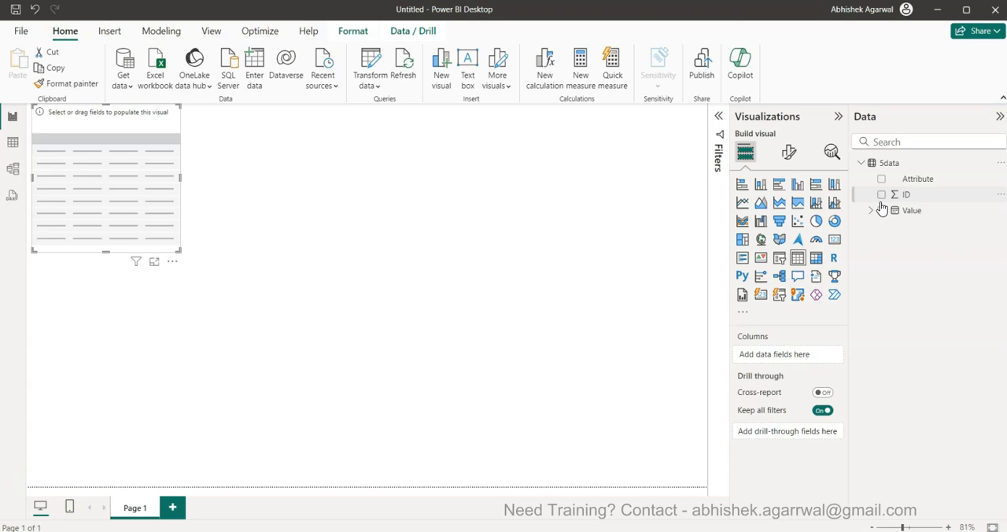
left_click(881, 194)
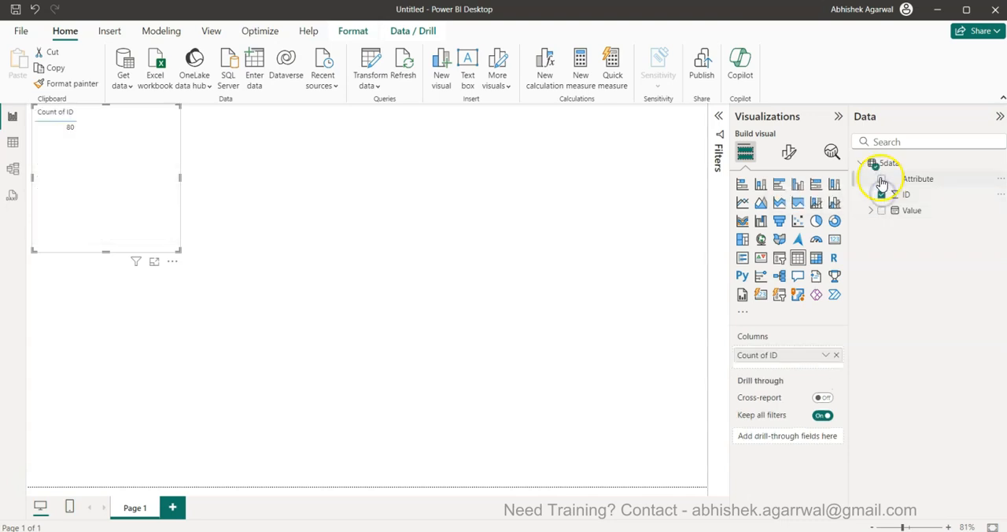
left_click(881, 193)
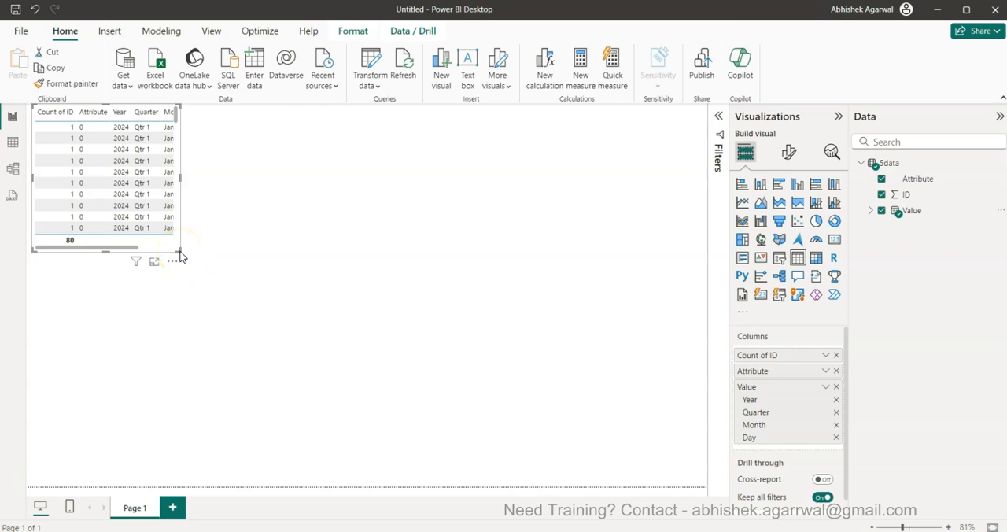
left_click_drag(183, 261, 321, 379)
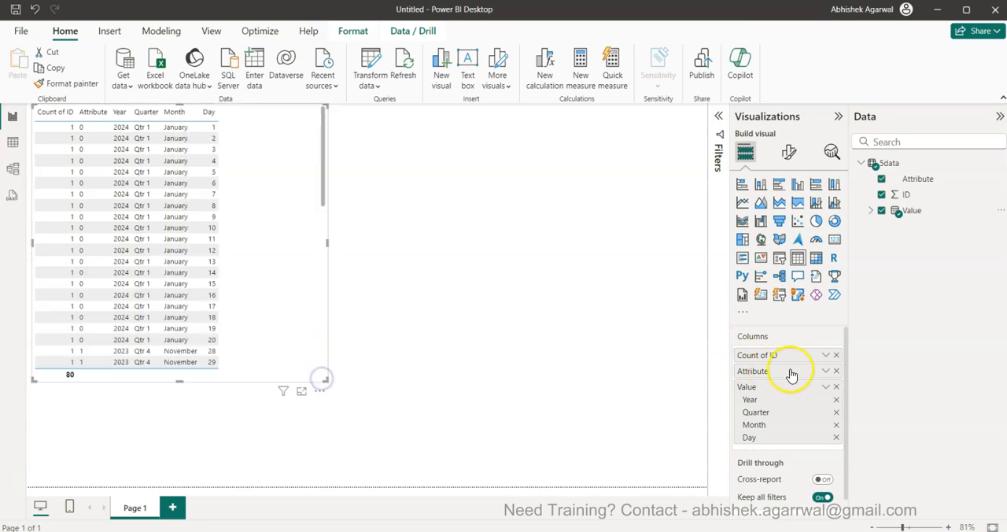
left_click(826, 370)
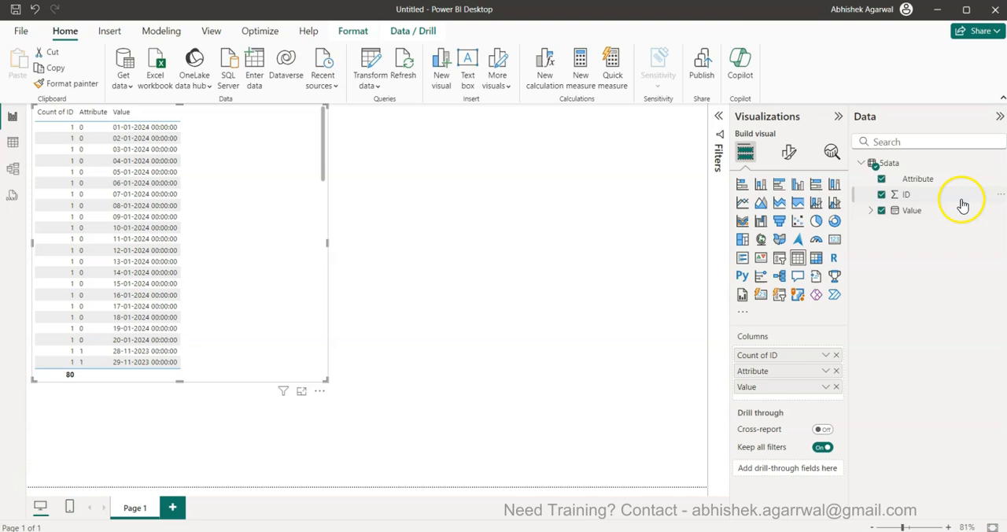
- Set Count of ID to Don't summarize so each individual ID is listed
left_click(905, 193)
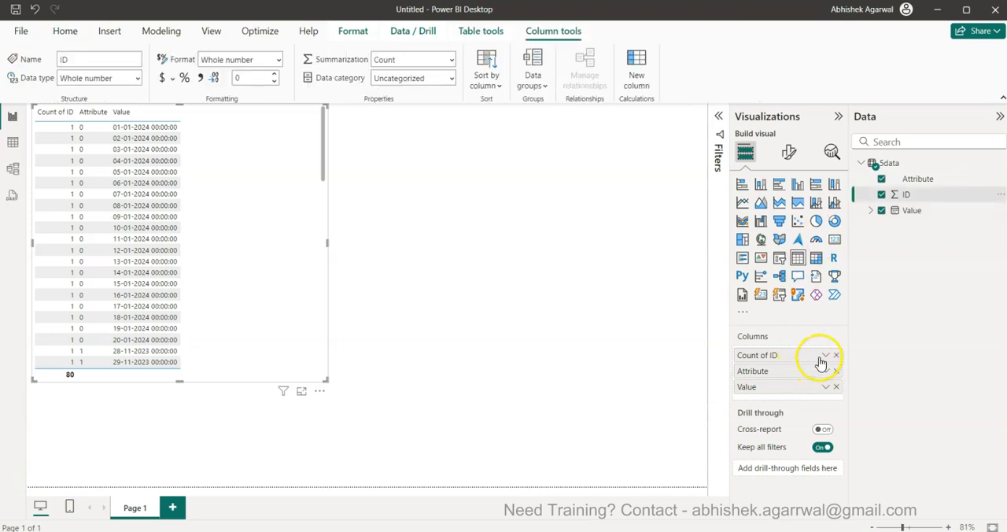
left_click(826, 356)
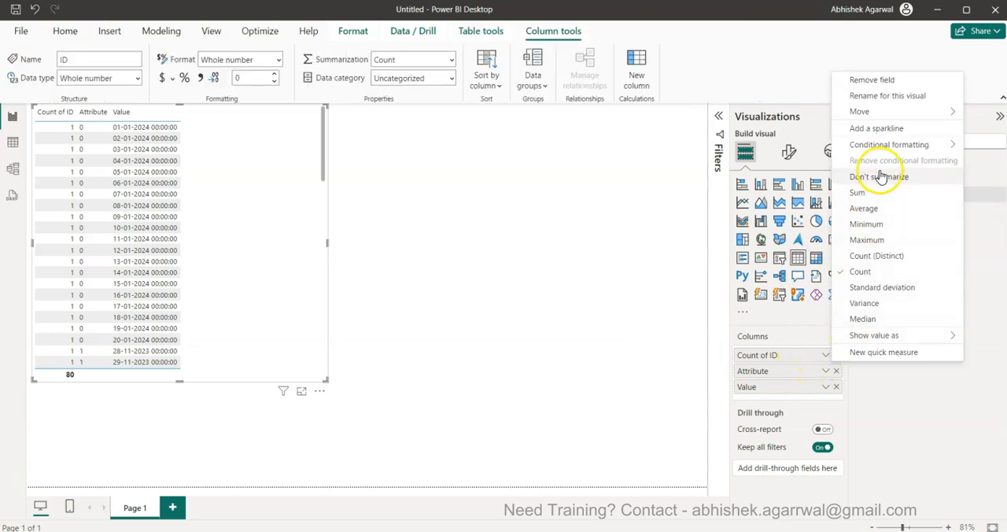
left_click(878, 177)
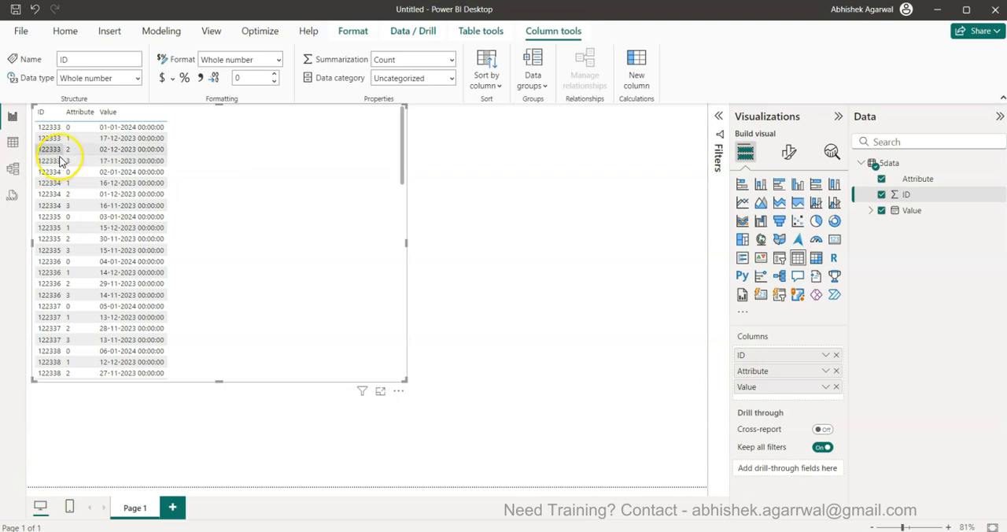
left_click(66, 139)
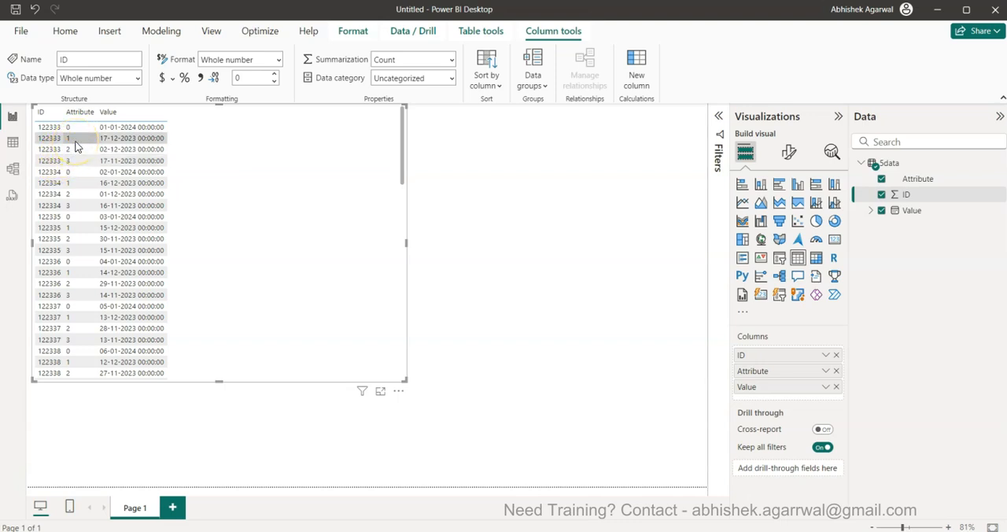